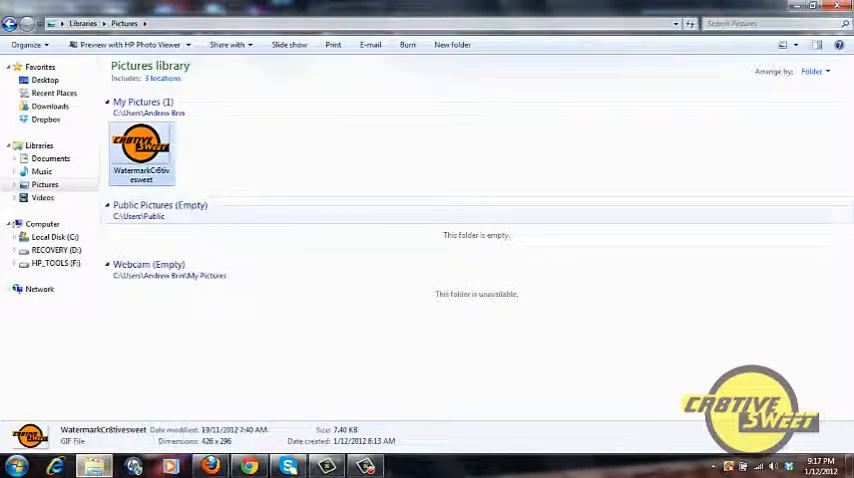
Preview the WatermarkCrtiveSweet GIF from the Pictures library.
double_click(140, 148)
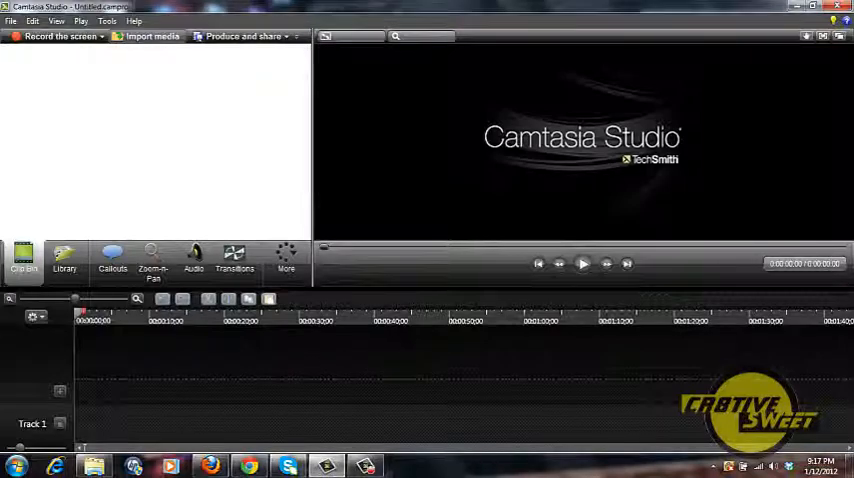
Import the .avi clip, add it to Track 1 and accept 854 × 480 editing dimensions.
click(152, 36)
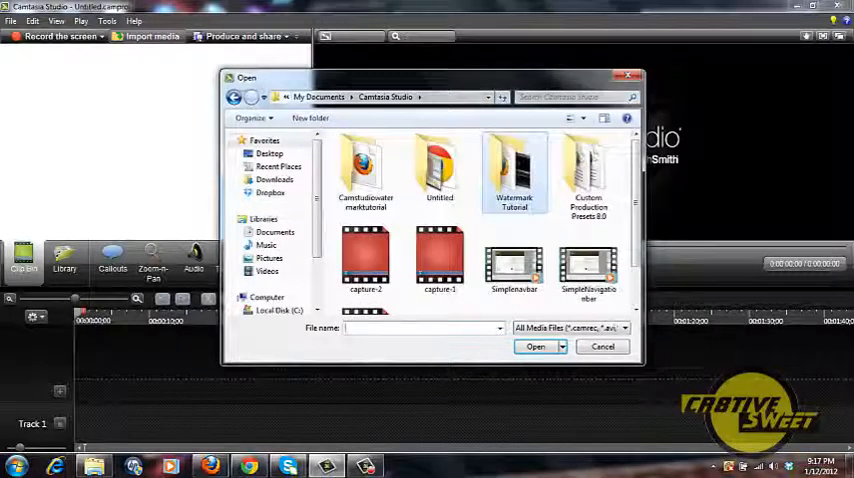
click(536, 346)
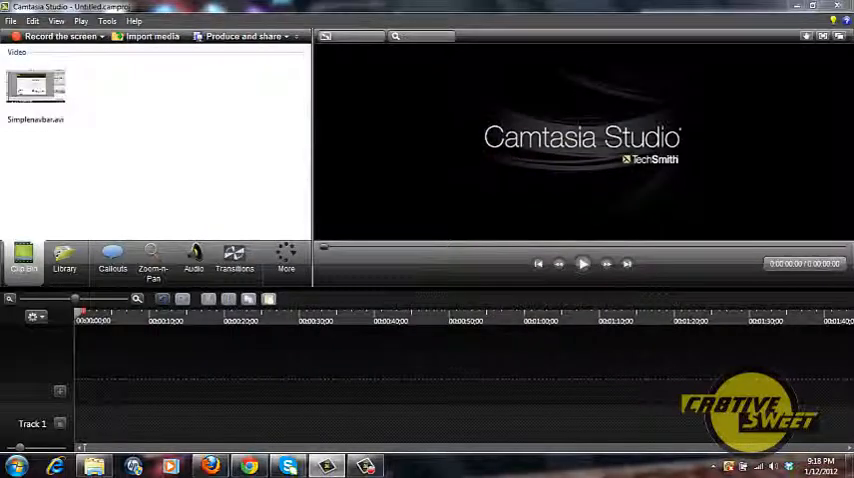
click(36, 84)
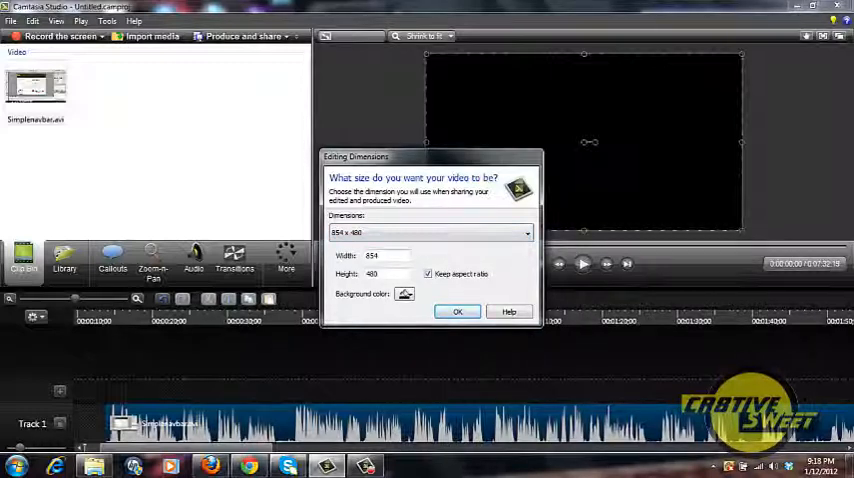
click(458, 312)
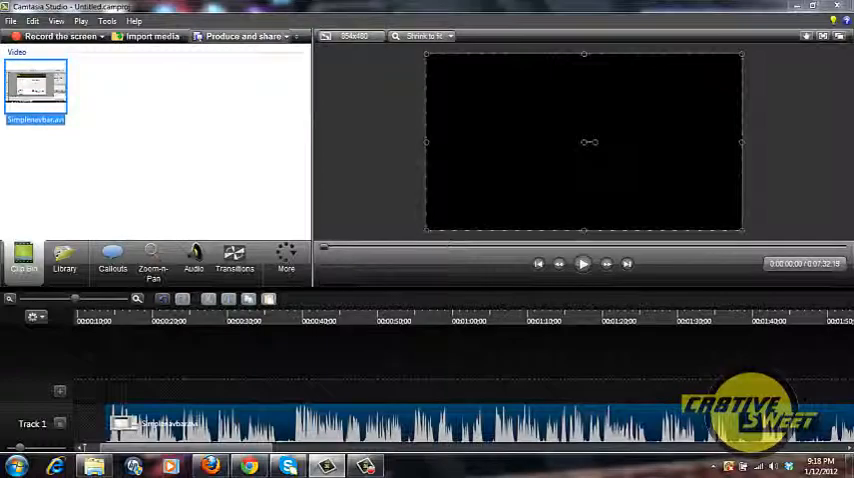
Launch Produce and share with Custom production settings, reaching the file format choice.
click(244, 36)
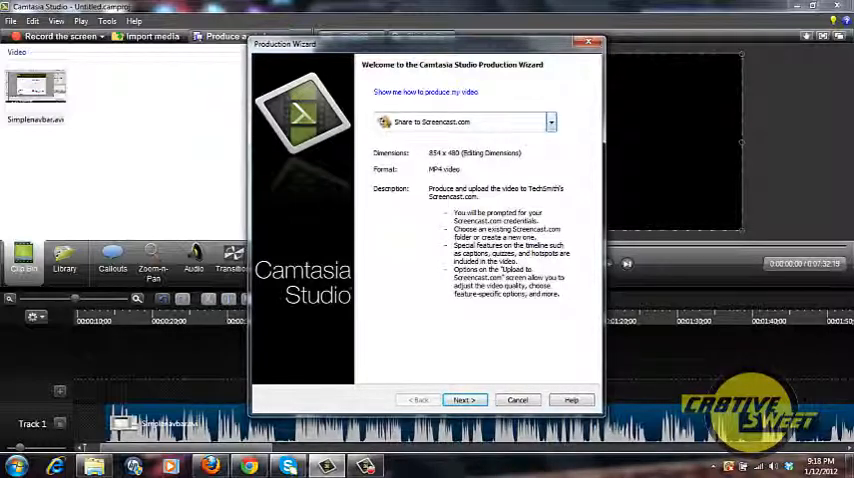
click(552, 122)
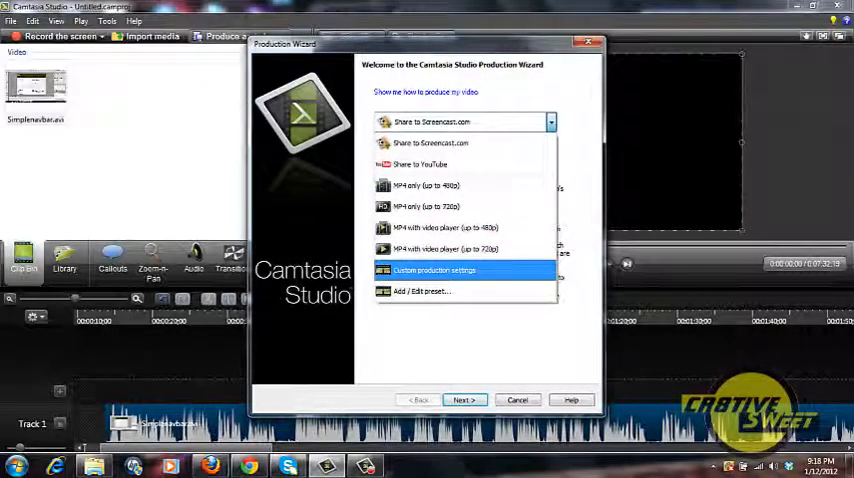
click(434, 270)
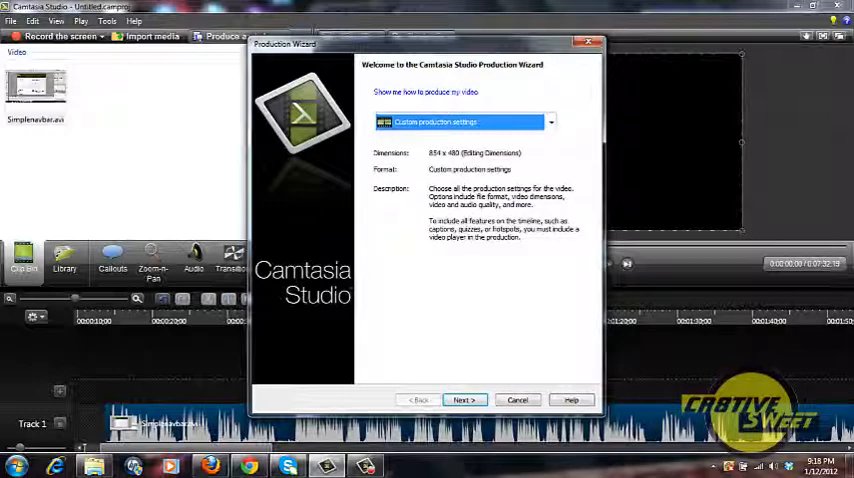
click(464, 400)
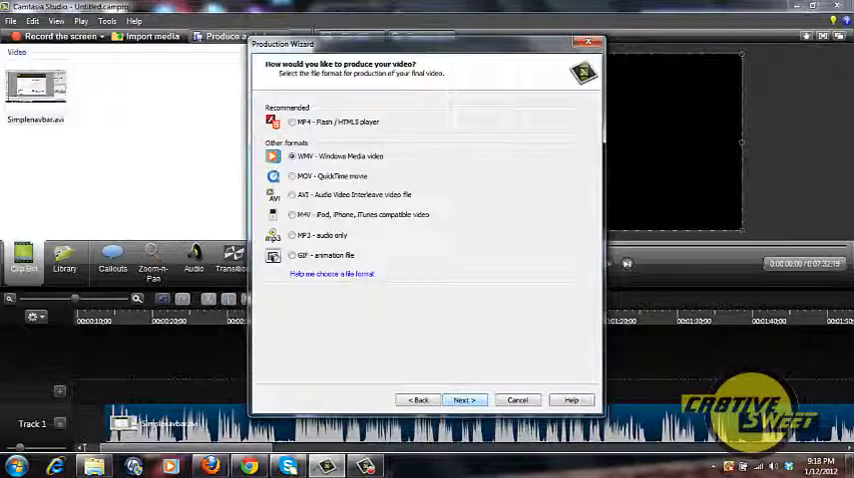
Choose WMV output with the recommended encoding profile and 854 × 480 custom size.
click(464, 400)
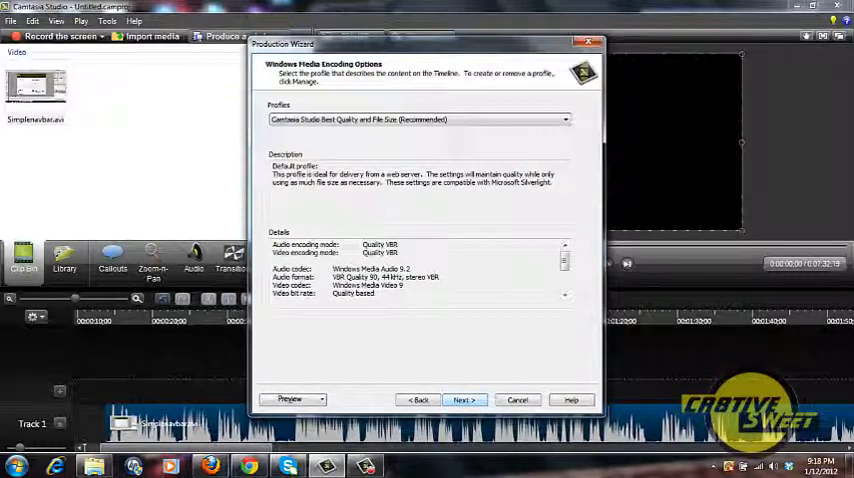
click(464, 400)
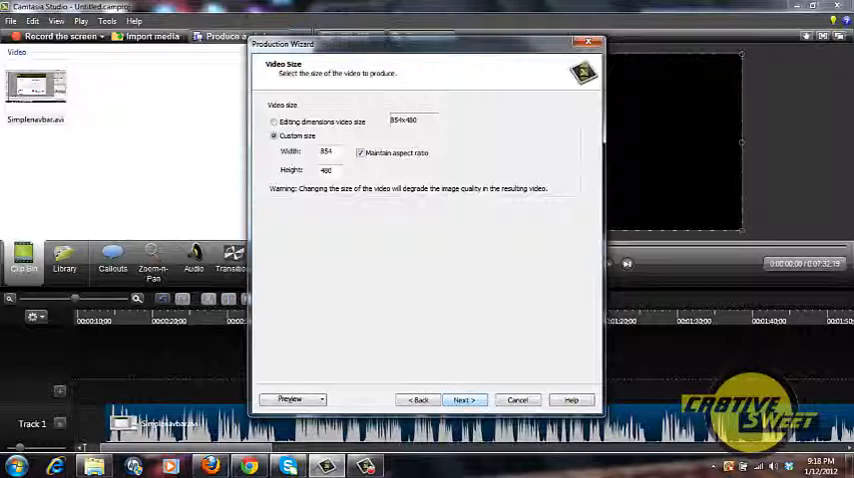
click(464, 400)
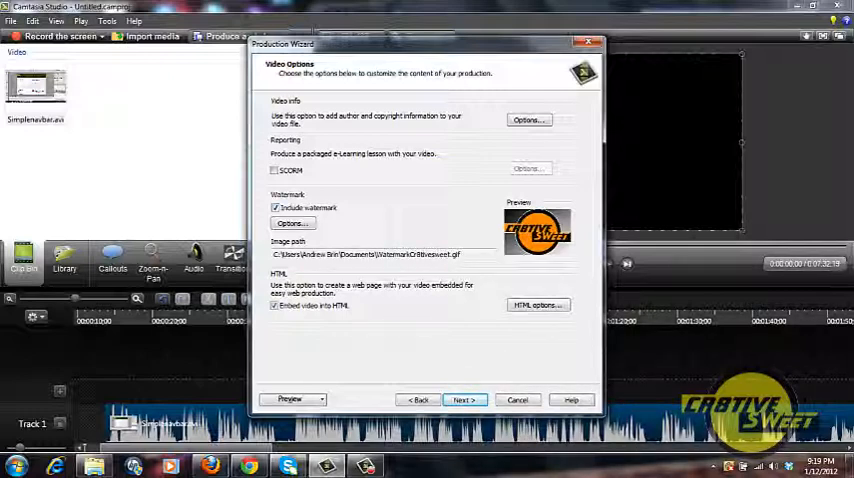
Review and accept the watermark image options, keeping the GIF watermark included.
click(292, 224)
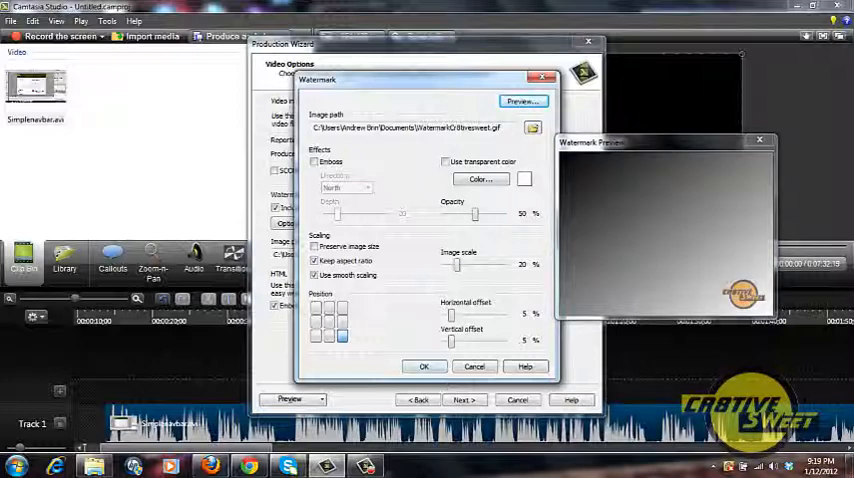
click(424, 366)
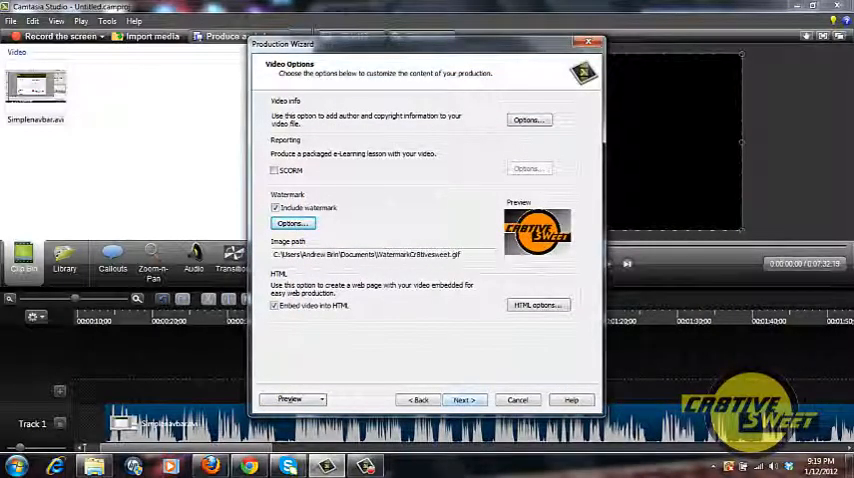
click(464, 400)
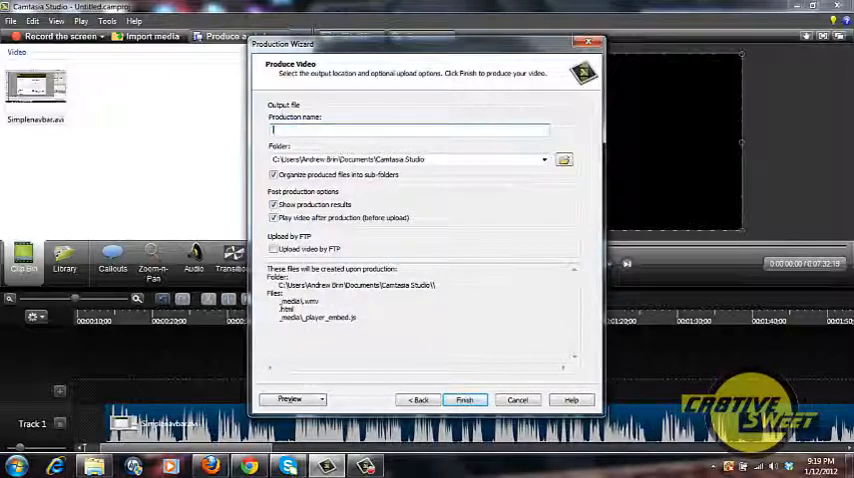
Name the production 'Camstudio' on the final produce step.
text(Camti)
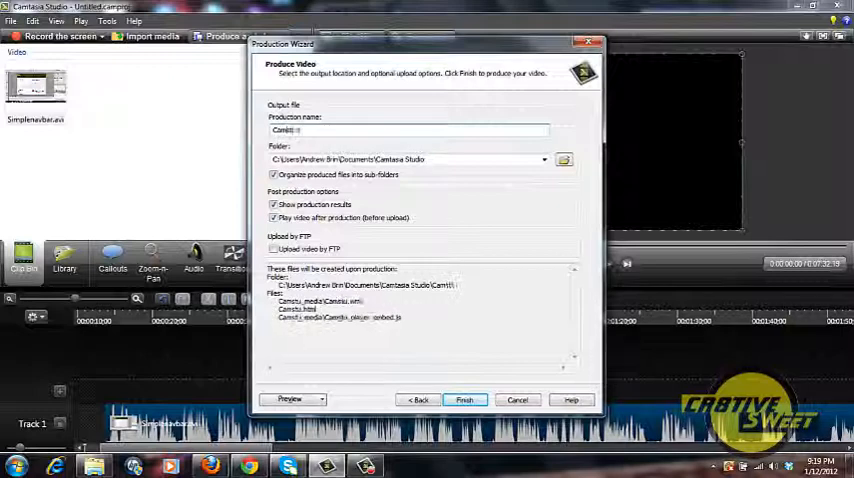
text(CamstudioW)
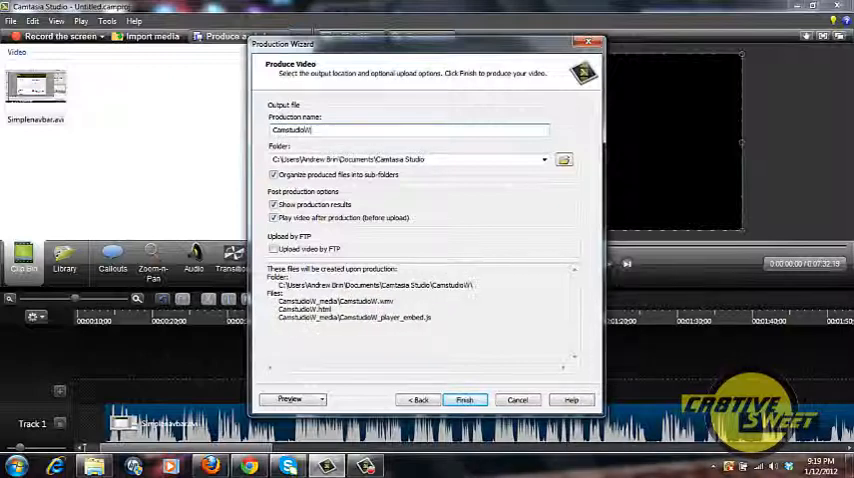